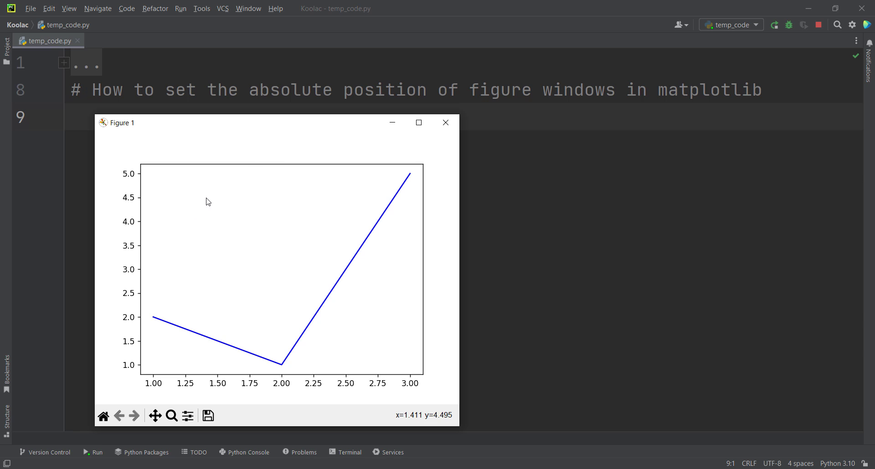
pyautogui.moveTo(212, 196)
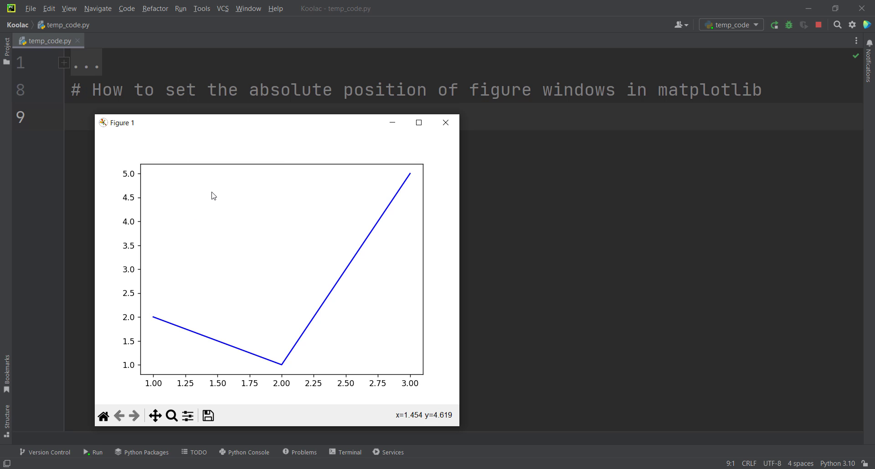
pyautogui.moveTo(213, 195)
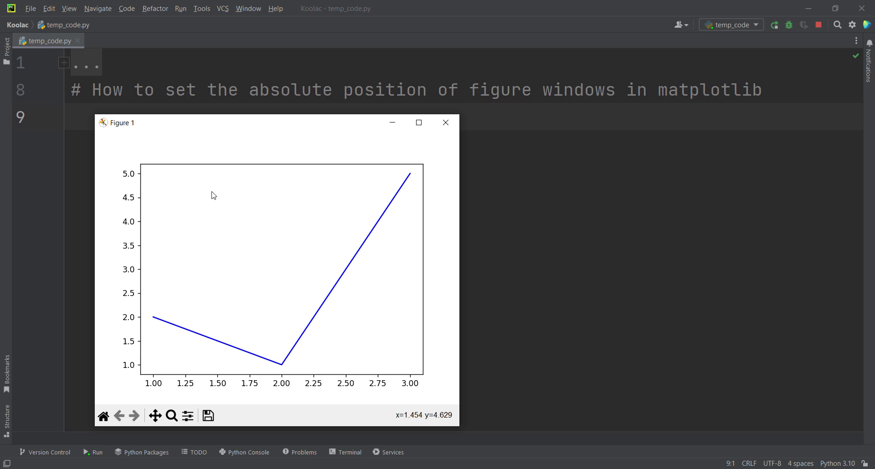
pyautogui.moveTo(180, 125)
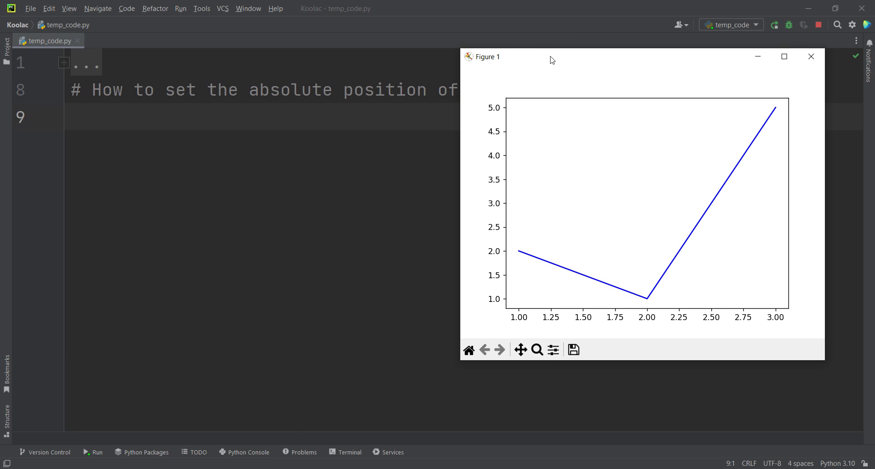
# Step: Close the Figure 1 plot window so the full plotting script is visible
pyautogui.moveTo(551, 56); pyautogui.dragTo(192, 127)
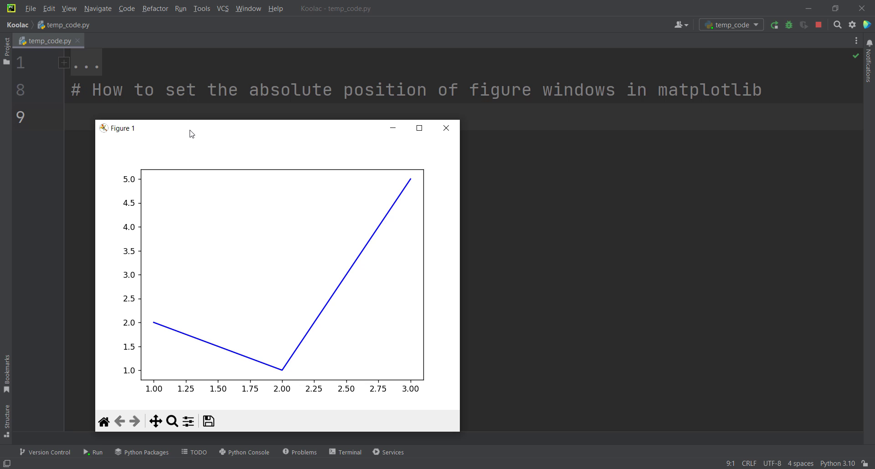
pyautogui.click(446, 128)
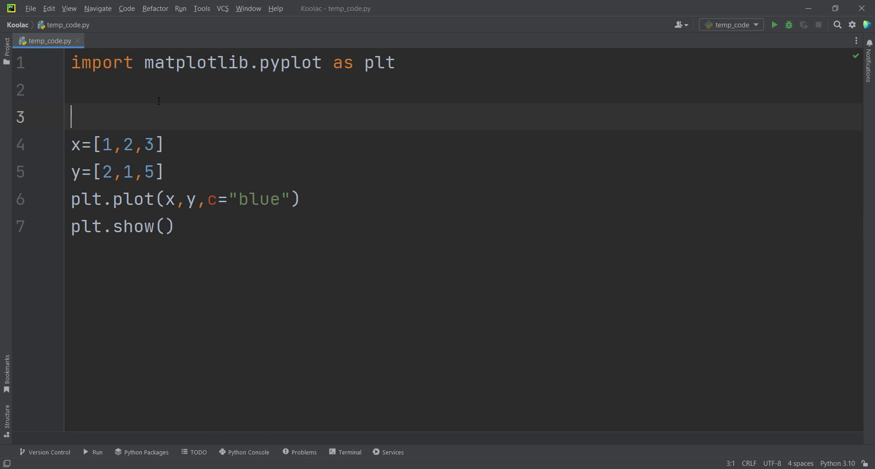
# Step: Walk through the matplotlib import, x/y data lines and plt.plot line to explain them
pyautogui.doubleClick(195, 62)
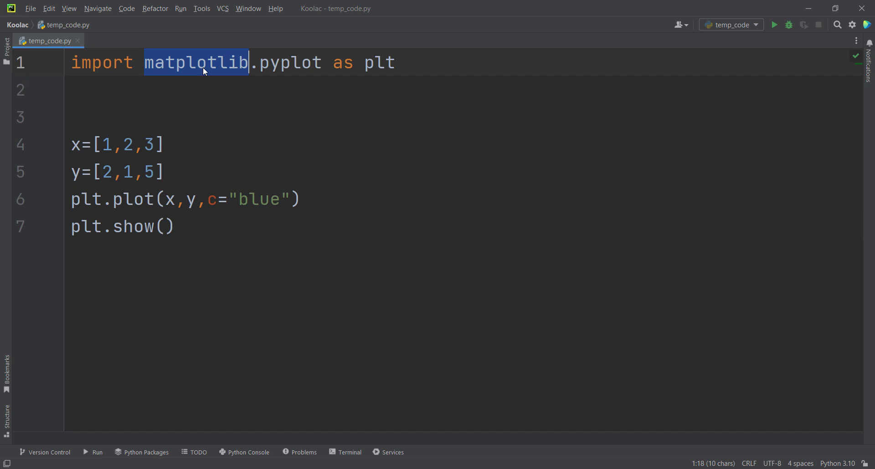
pyautogui.click(395, 62)
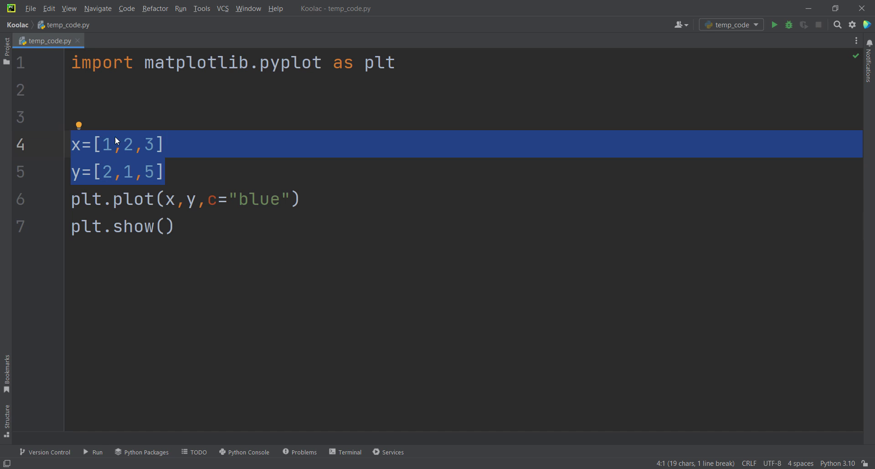
pyautogui.click(166, 172)
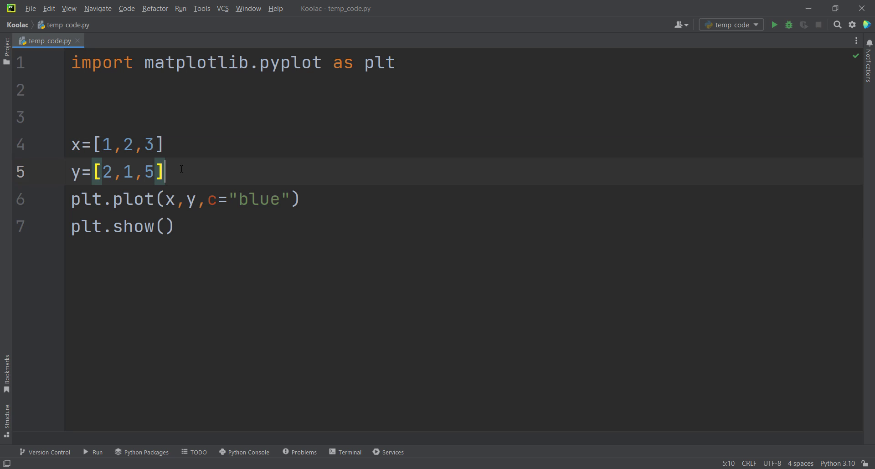
pyautogui.tripleClick(167, 200)
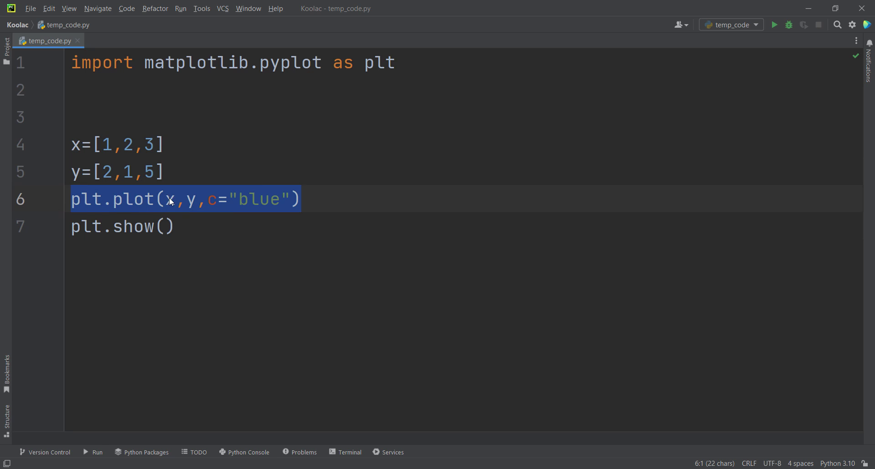
pyautogui.click(165, 226)
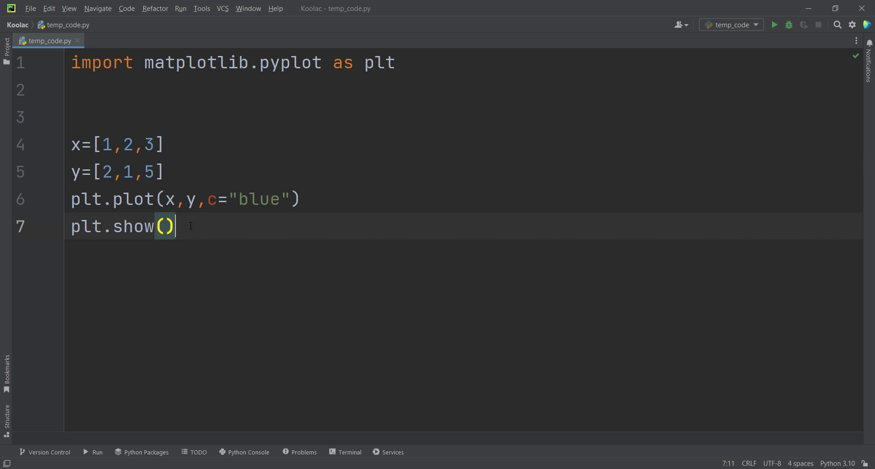
pyautogui.moveTo(775, 24)
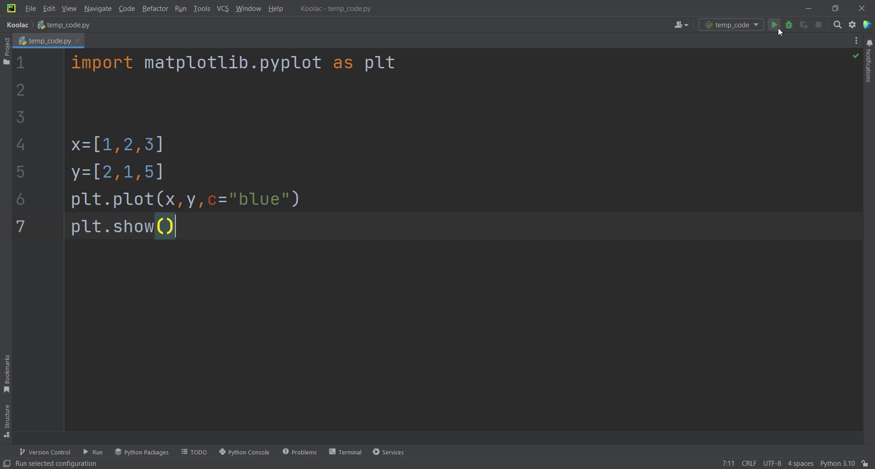
# Step: Rerun the script, move the blue-line Figure 1 window around, then close it
pyautogui.click(774, 24)
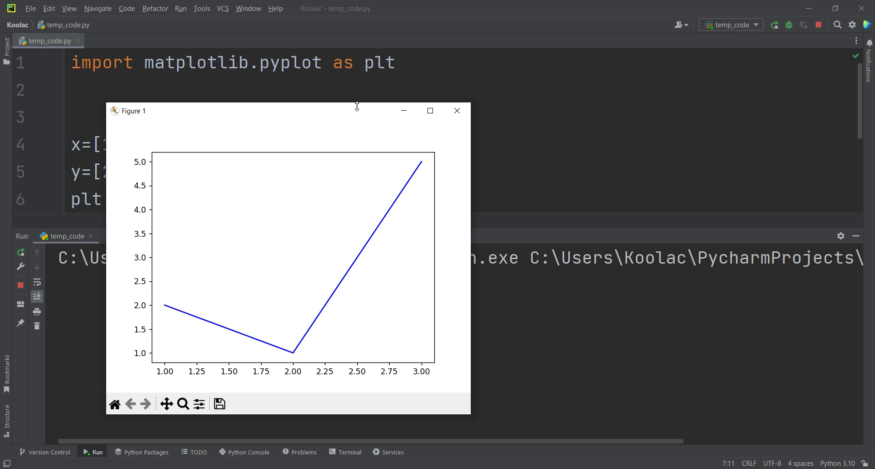
pyautogui.moveTo(295, 110); pyautogui.dragTo(321, 91)
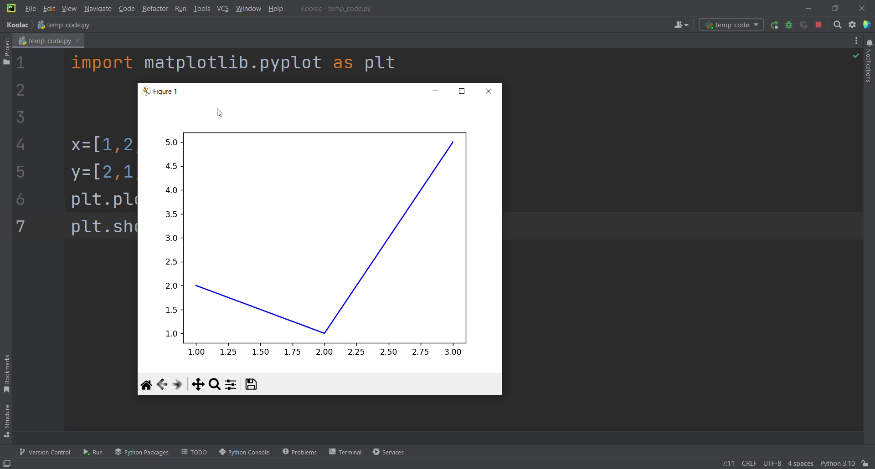
pyautogui.moveTo(203, 100)
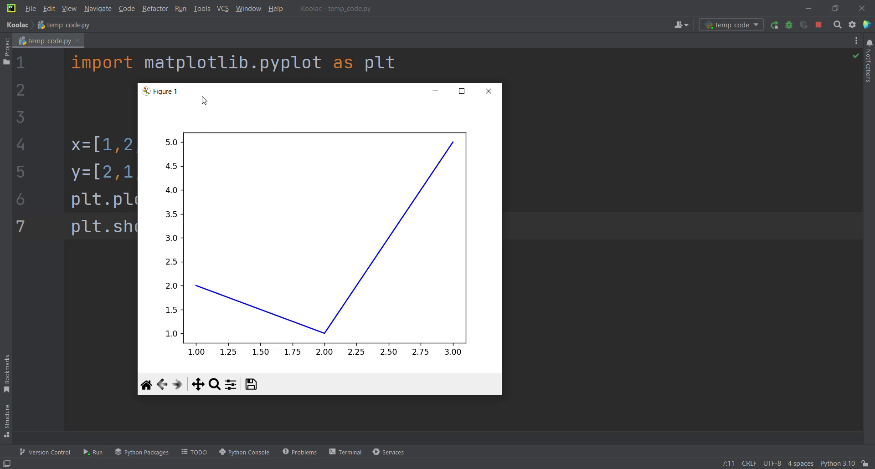
pyautogui.moveTo(162, 92); pyautogui.dragTo(31, 14)
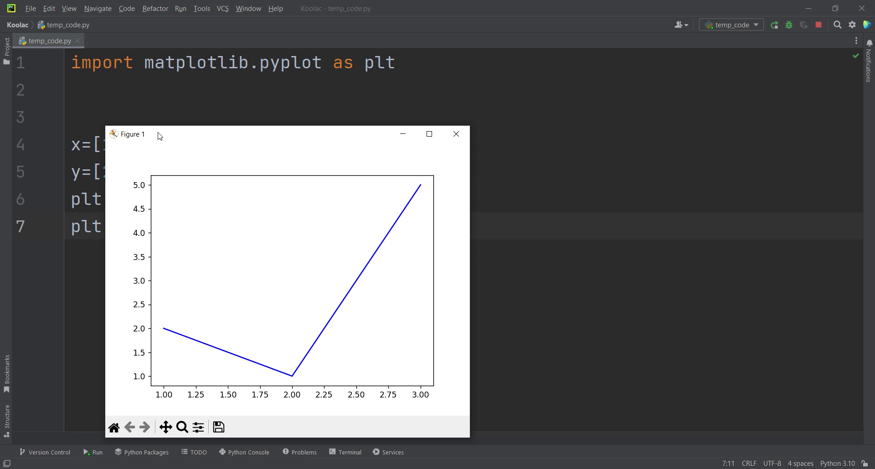
pyautogui.click(456, 134)
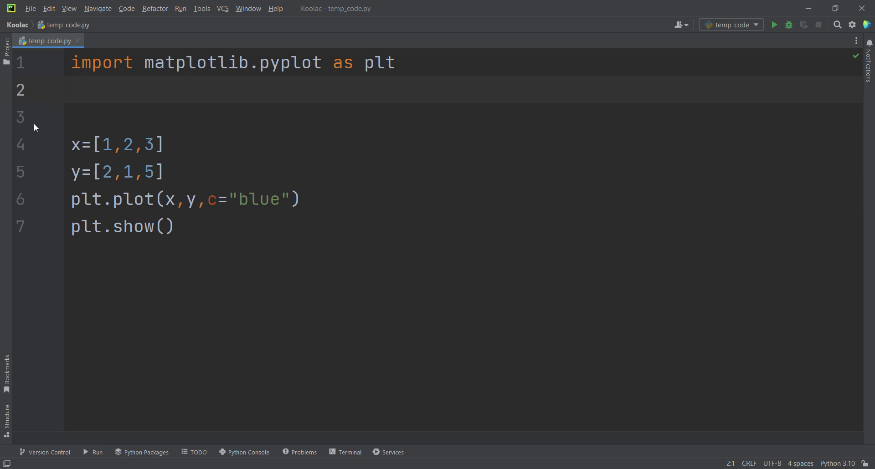
# Step: Name the figure manager variable mngr and start line 3 with mngr
pyautogui.write('plt.get_current_fig_manager(')
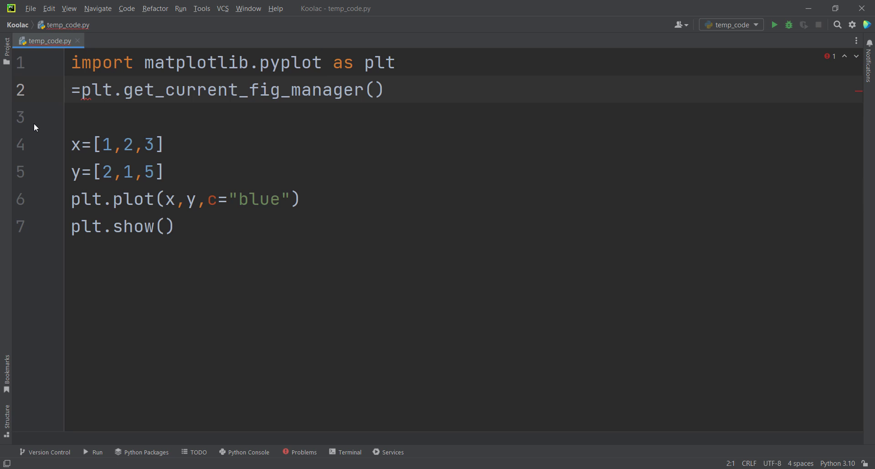
pyautogui.write('mng')
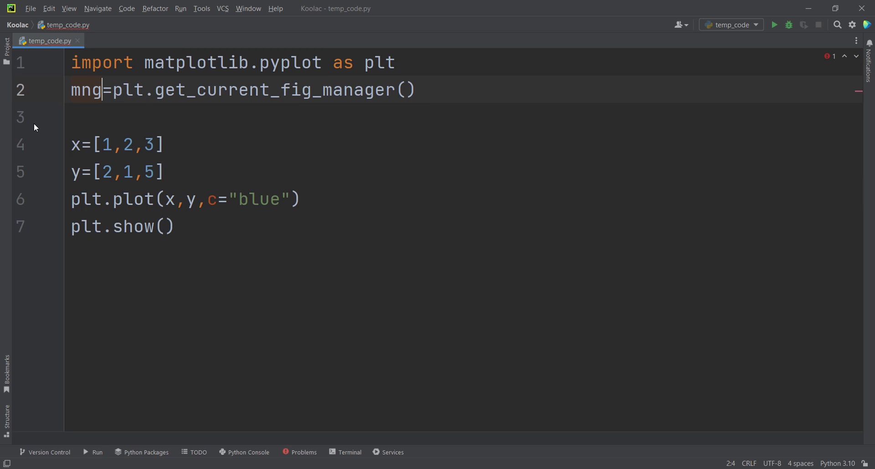
pyautogui.write('r')
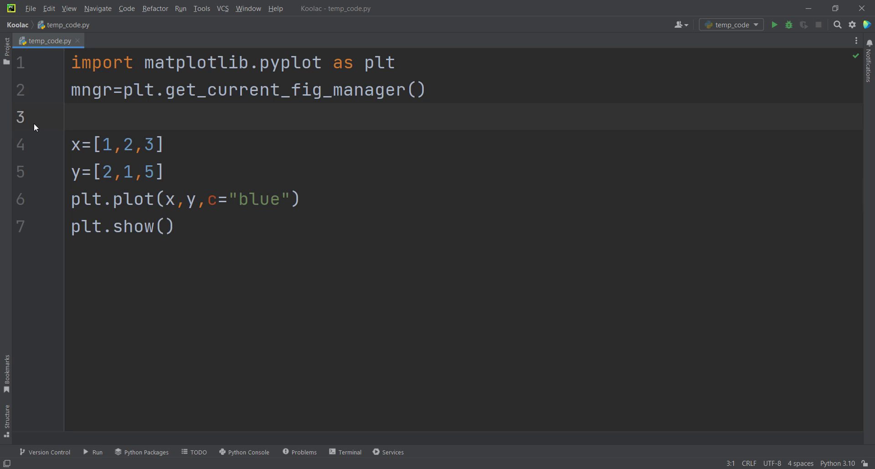
pyautogui.write('m')
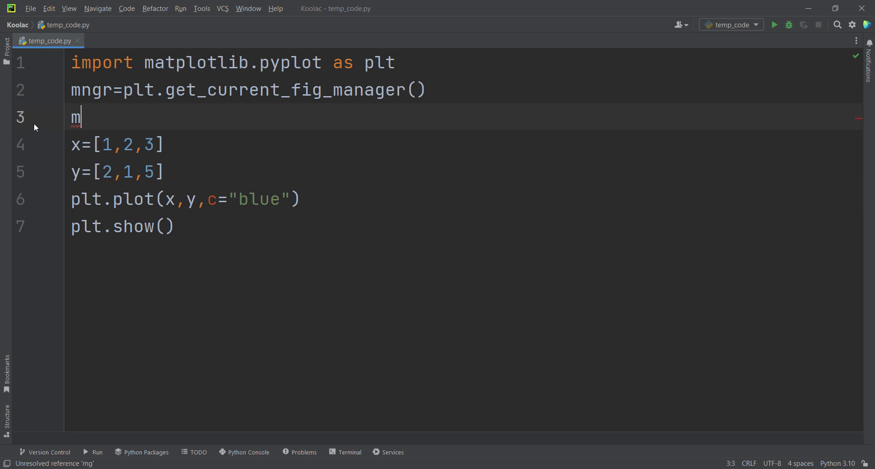
pyautogui.write('ngr')
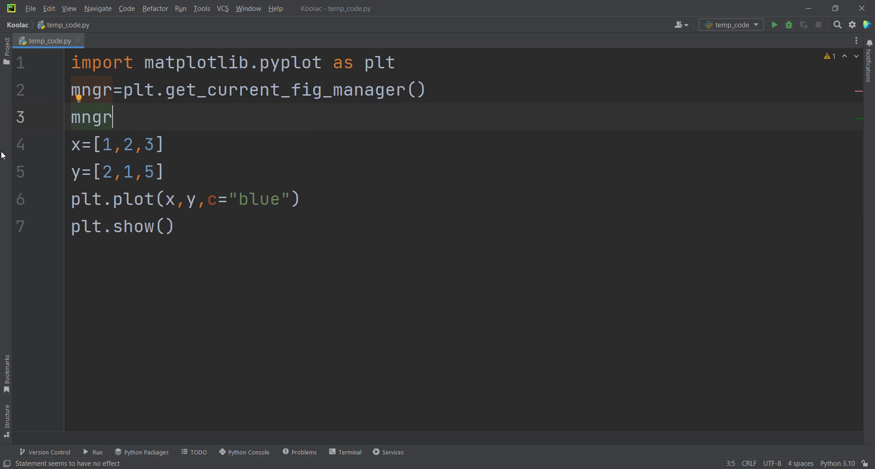
# Step: Complete line 3 as mngr.window.geometry("") with an empty string argument
pyautogui.write('.window')
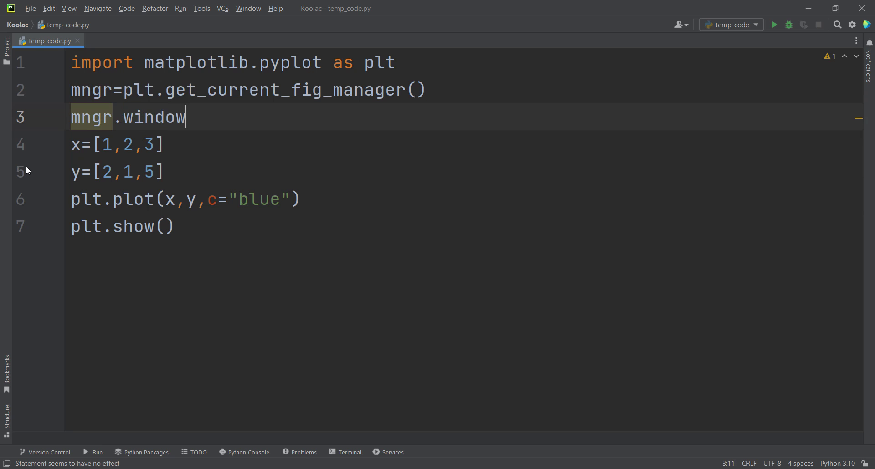
pyautogui.write('.')
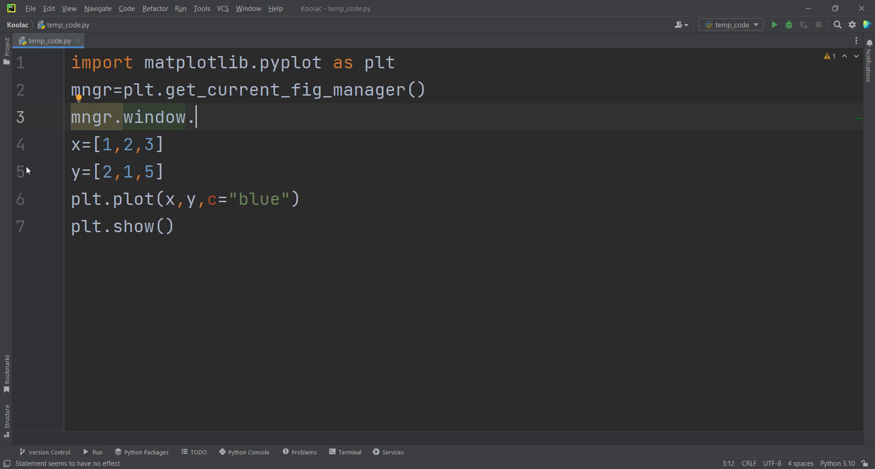
pyautogui.write('geomet')
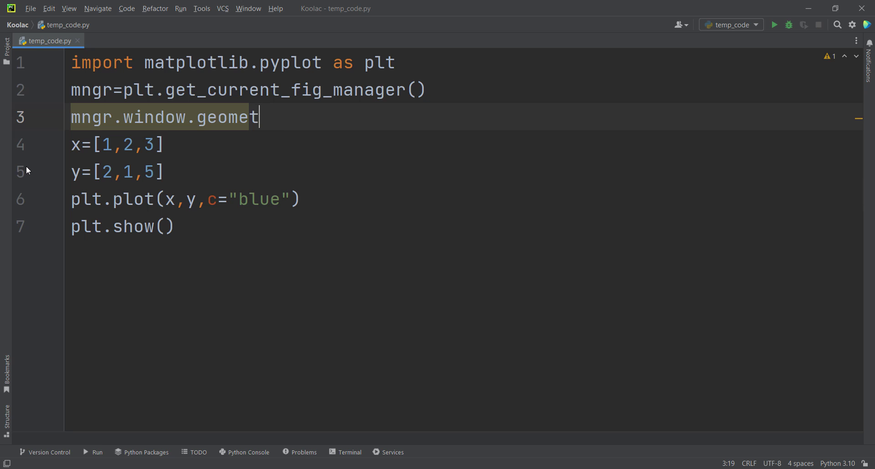
pyautogui.write('ry()')
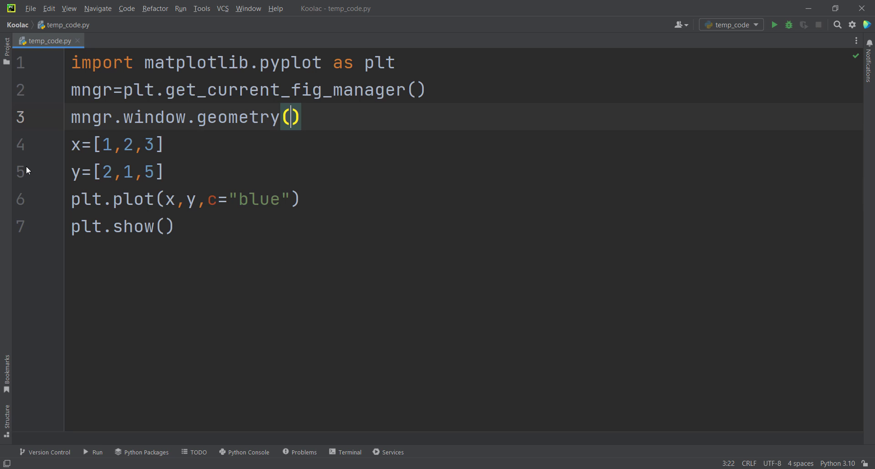
pyautogui.write('""')
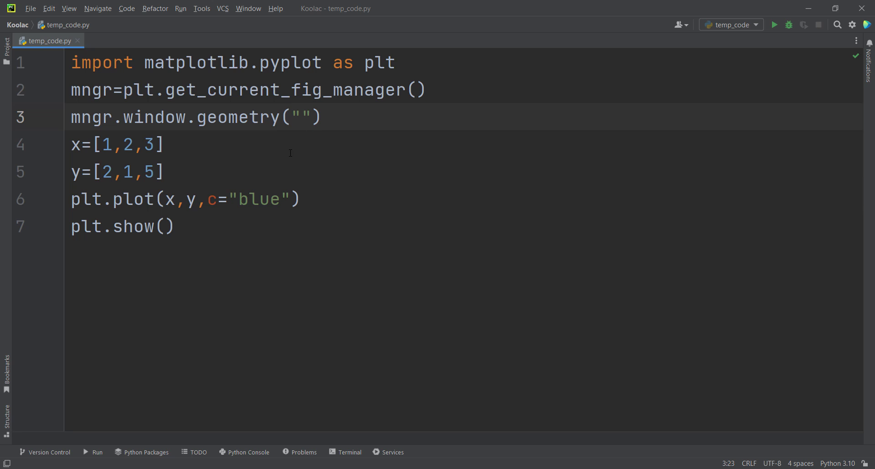
# Step: Set the geometry position string to "+1000+300"
pyautogui.click(299, 118)
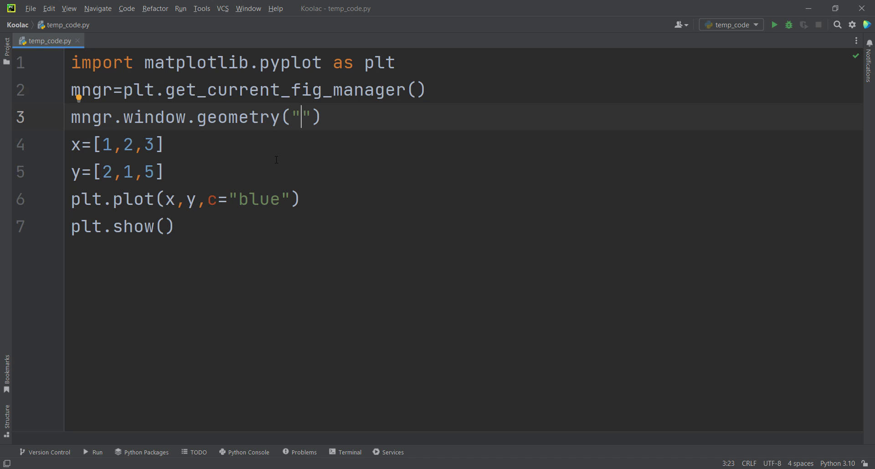
pyautogui.write('+100')
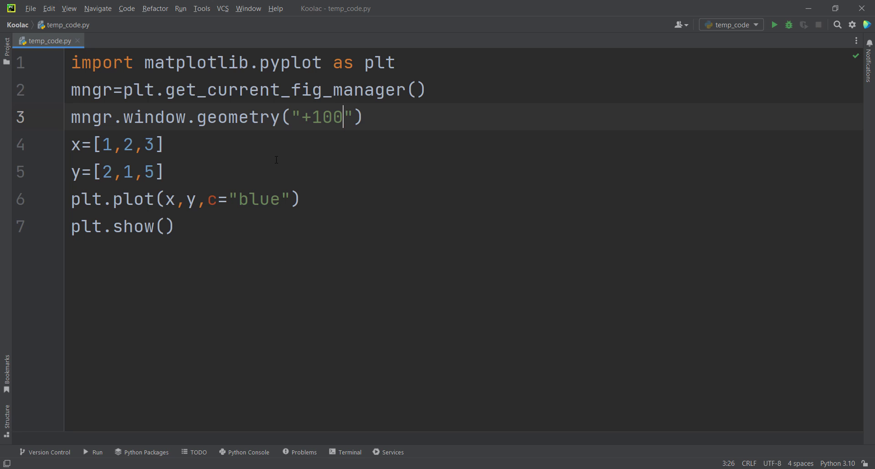
pyautogui.write('0+')
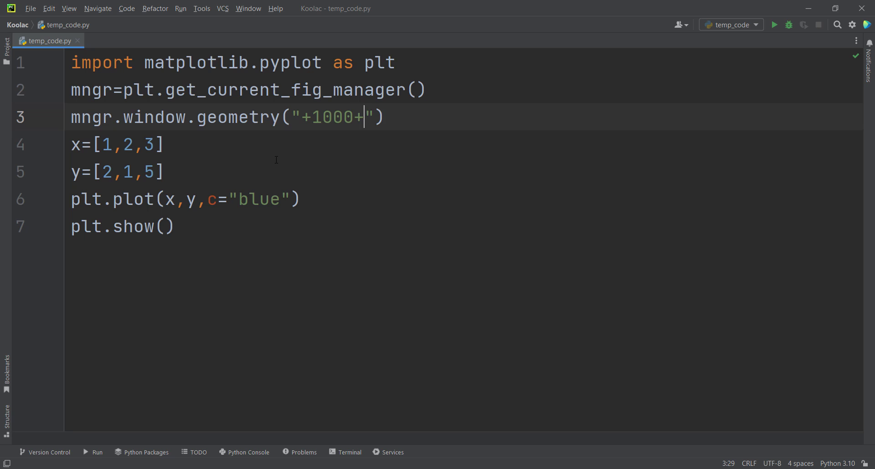
pyautogui.write('300')
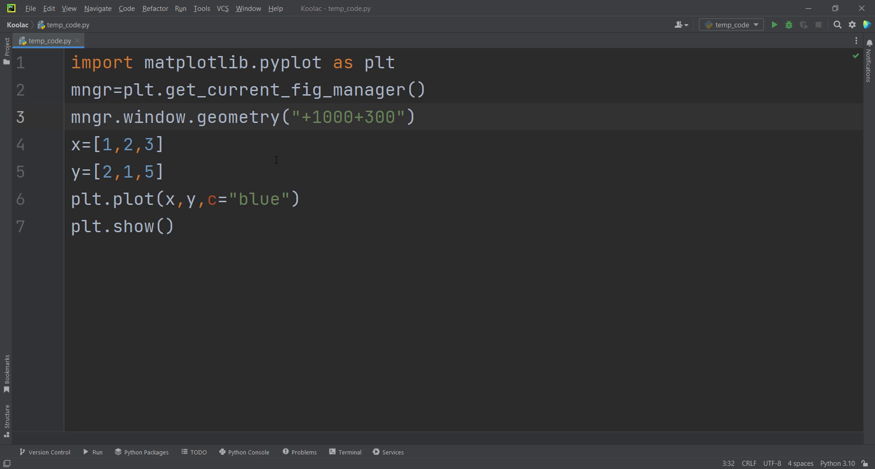
# Step: Run the script to test the window position, then select the 1000 offset to replace
pyautogui.click(774, 24)
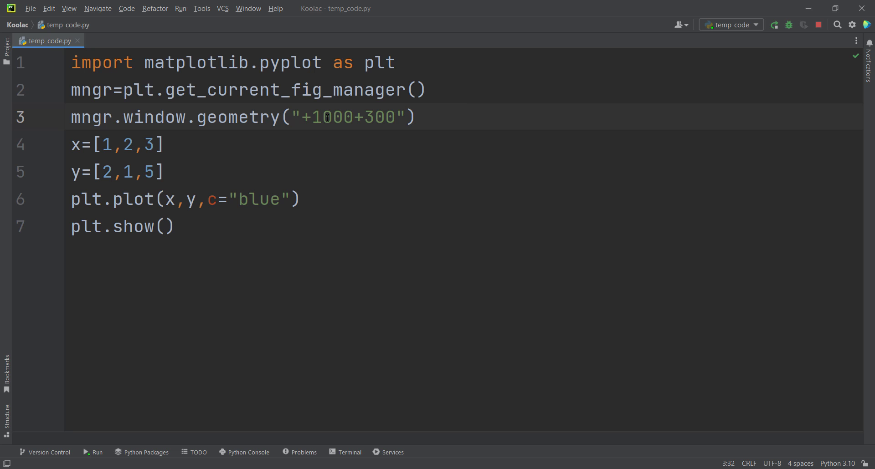
pyautogui.doubleClick(330, 118)
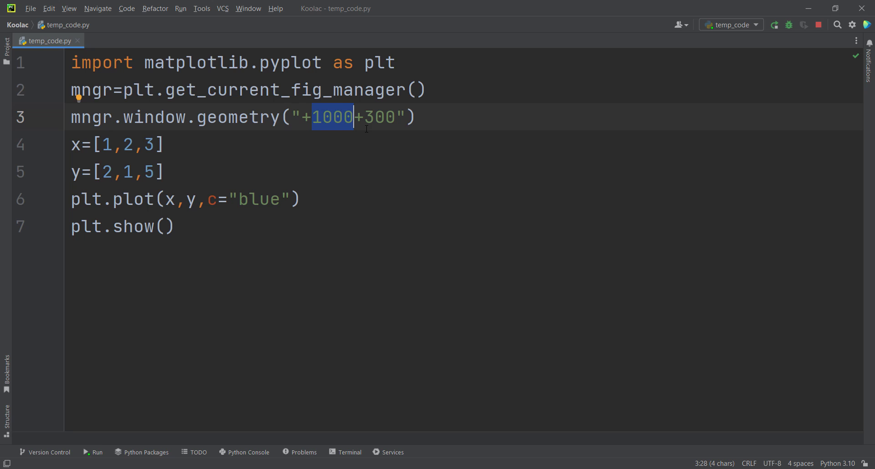
# Step: Change the geometry offset to "+0+0" and rerun so the figure opens at the top-left corner
pyautogui.write('0')
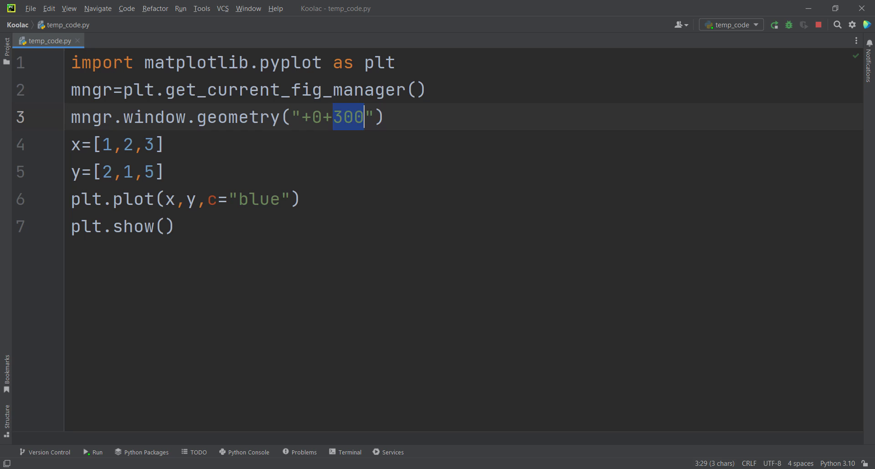
pyautogui.write('0')
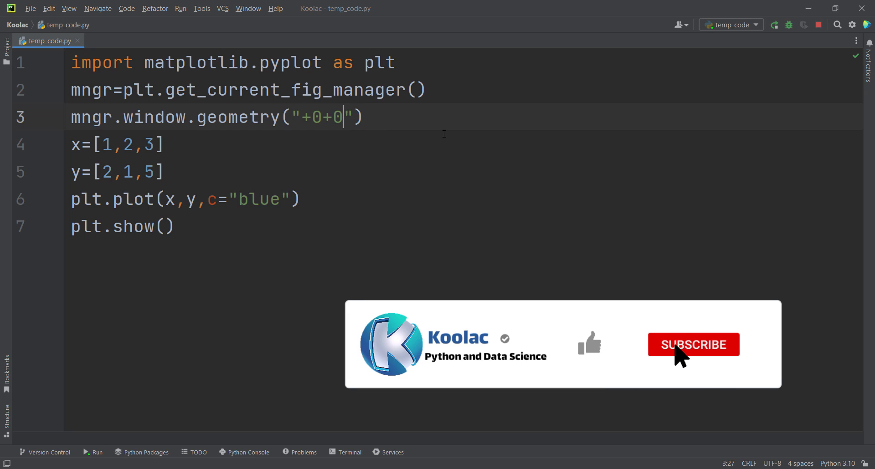
pyautogui.click(92, 452)
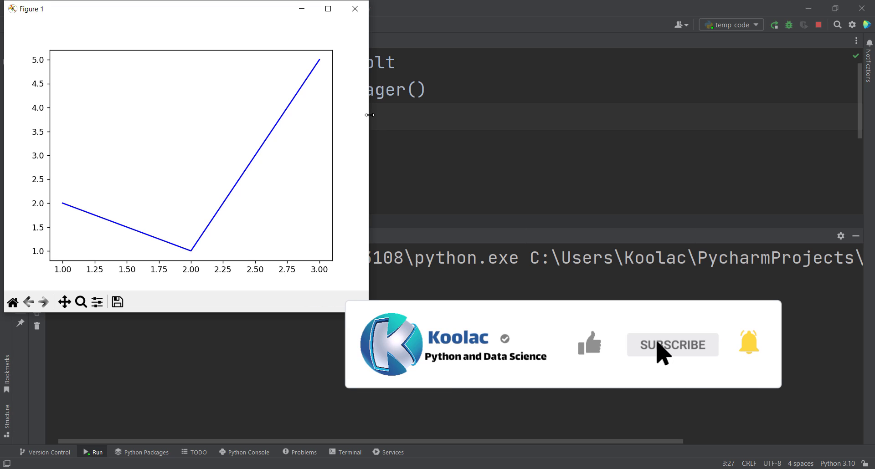